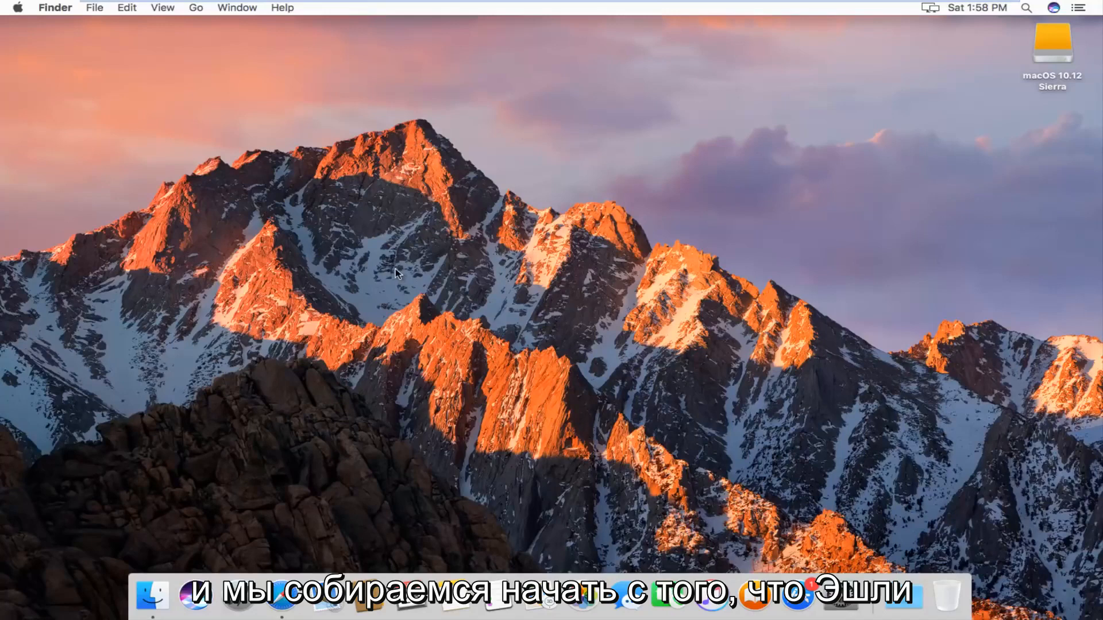
Launch Safari from the Dock and open the Safari application menu.
{"action": "left_click", "coordinate": [280, 597]}
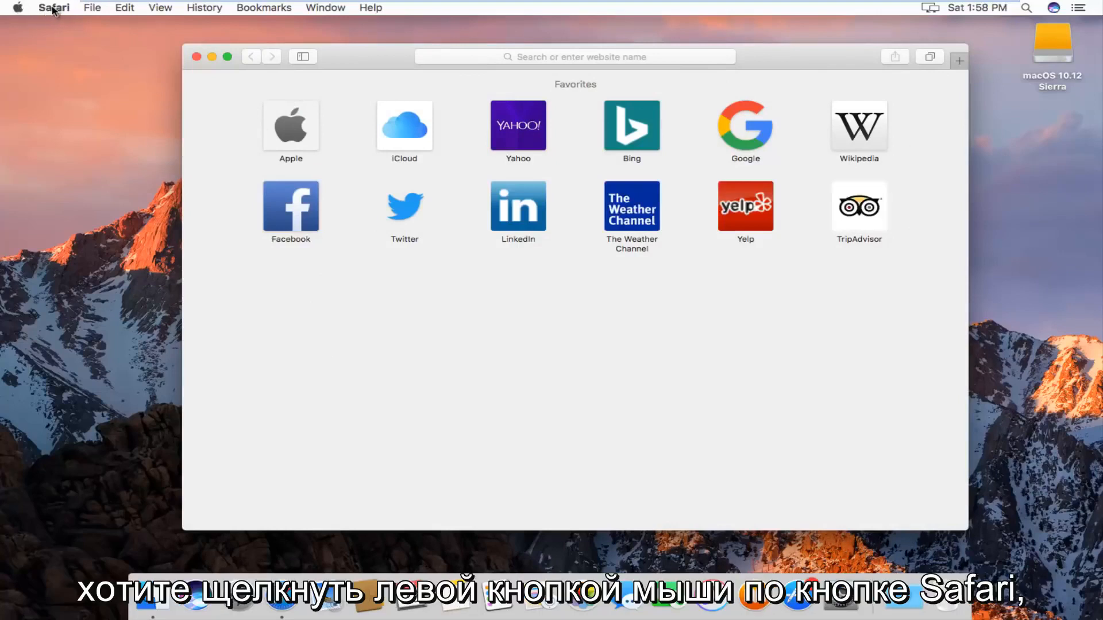
{"action": "left_click", "coordinate": [54, 8]}
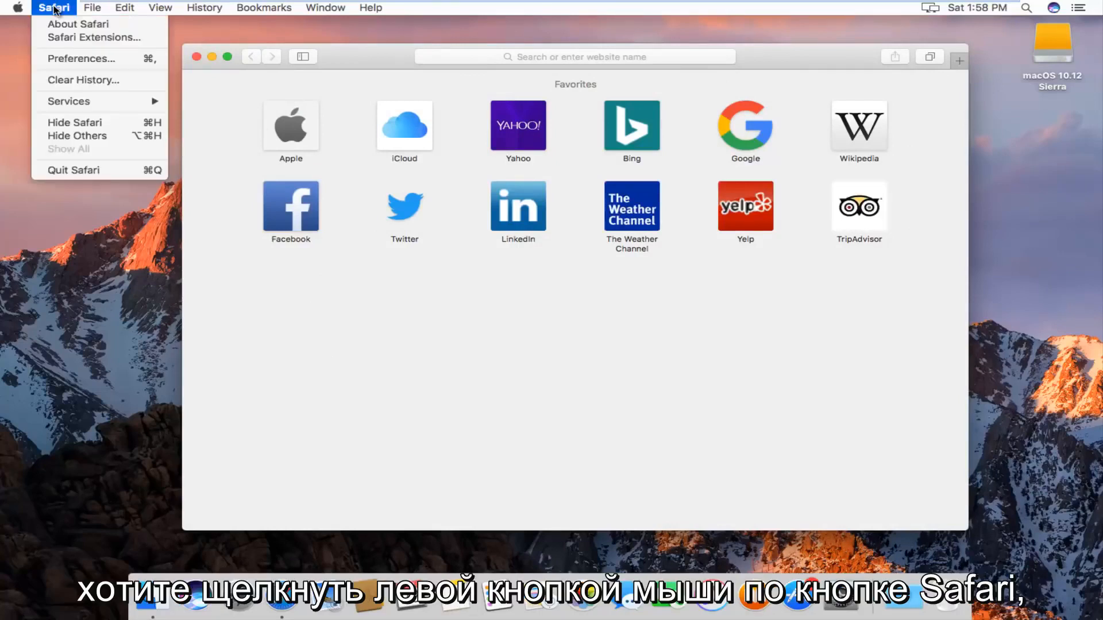
{"action": "mouse_move", "coordinate": [83, 79]}
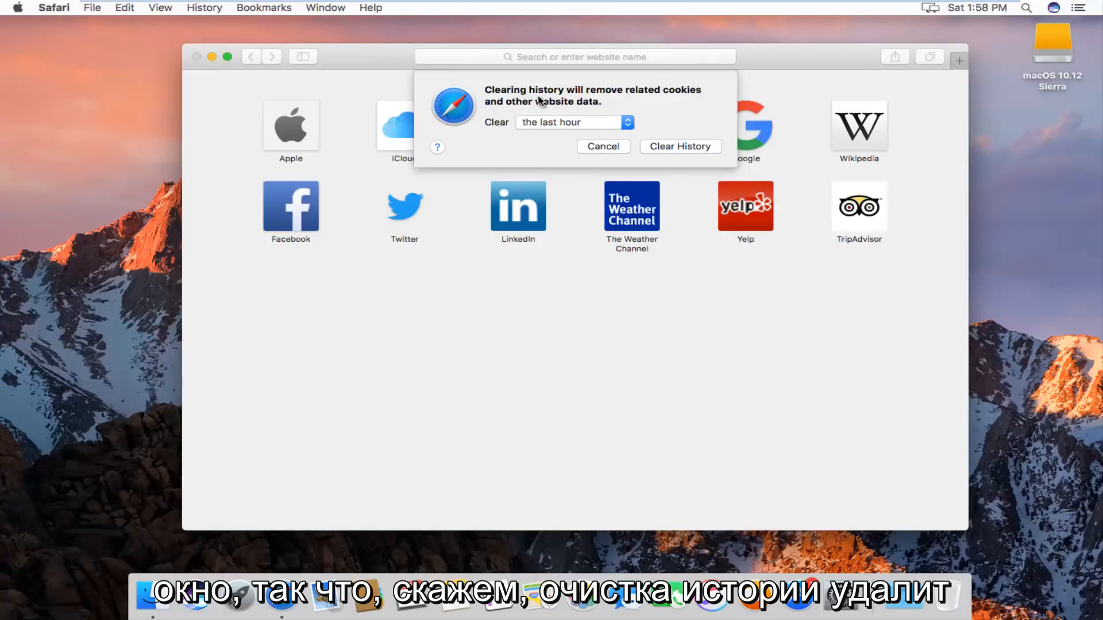
{"action": "mouse_move", "coordinate": [540, 113]}
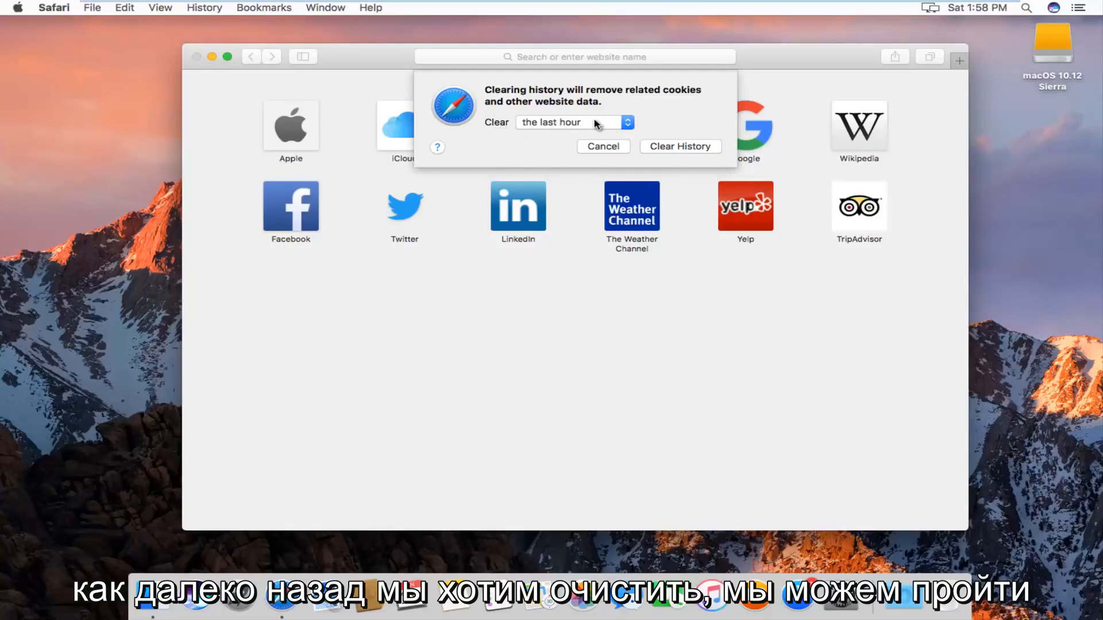
Expand the Clear pop-up in the Clear History sheet to show the time-range choices.
{"action": "left_click", "coordinate": [570, 122]}
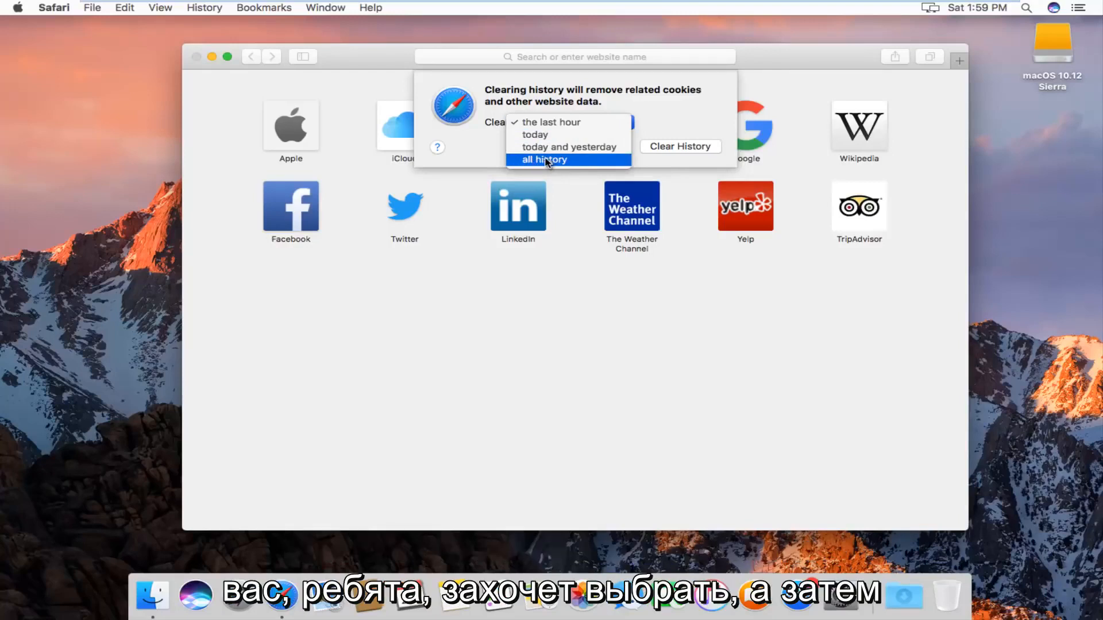
Clear all history, choosing 'all history' instead of the last hour.
{"action": "left_click", "coordinate": [542, 160]}
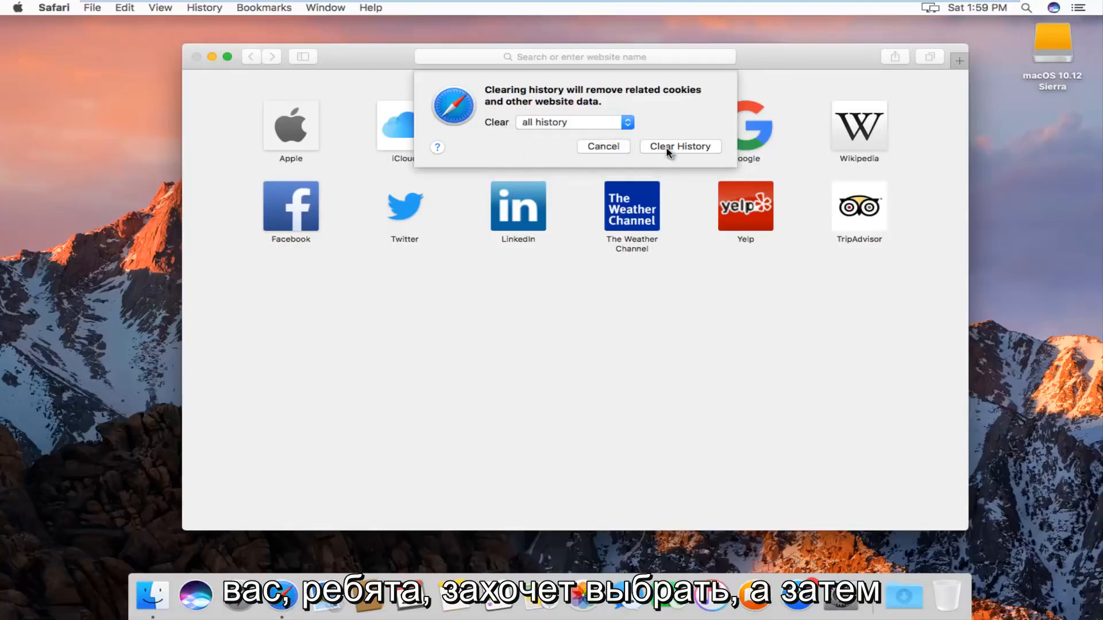
{"action": "left_click", "coordinate": [679, 146]}
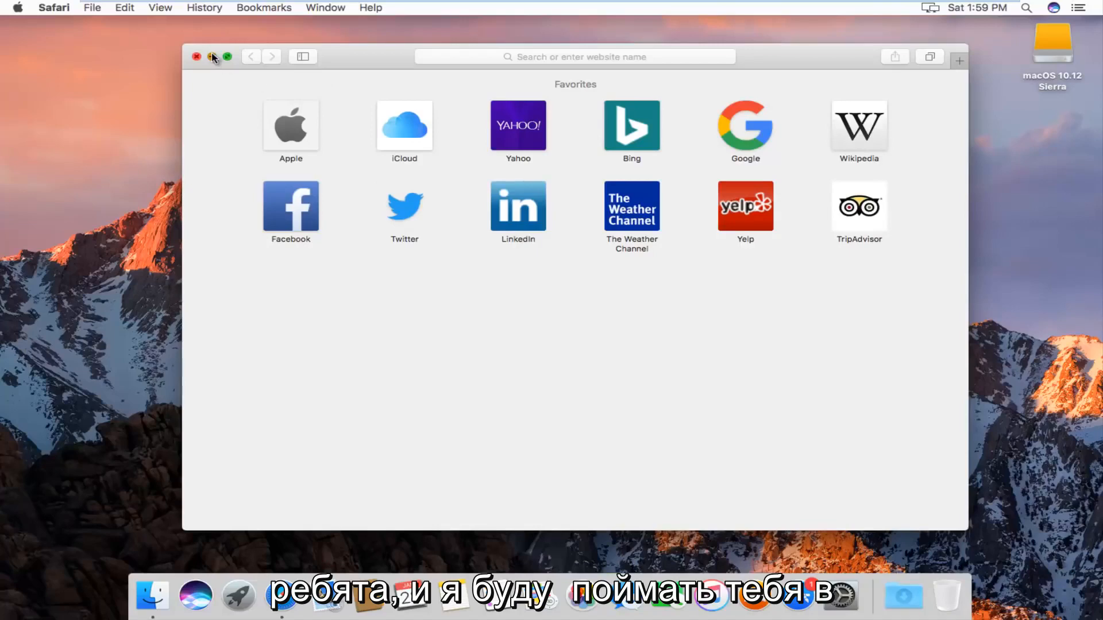
Close the Safari window, leaving the Finder desktop.
{"action": "left_click", "coordinate": [197, 58]}
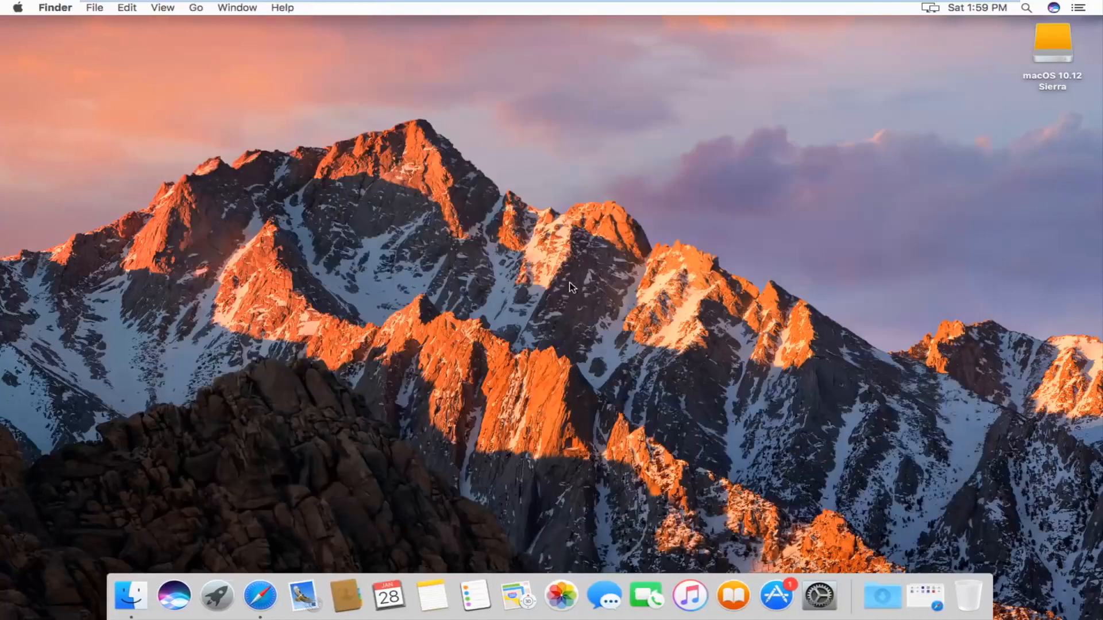